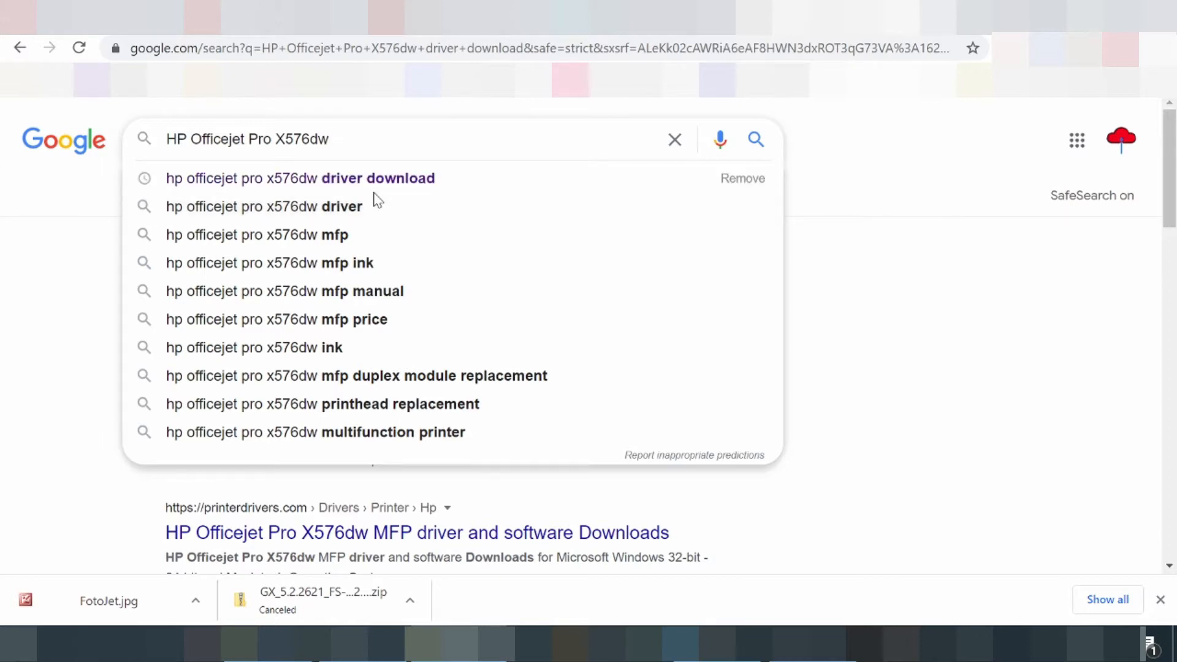
# Step: Search Google for 'HP Officejet Pro X576dw driver download' and scroll the results
pyautogui.write('driver')
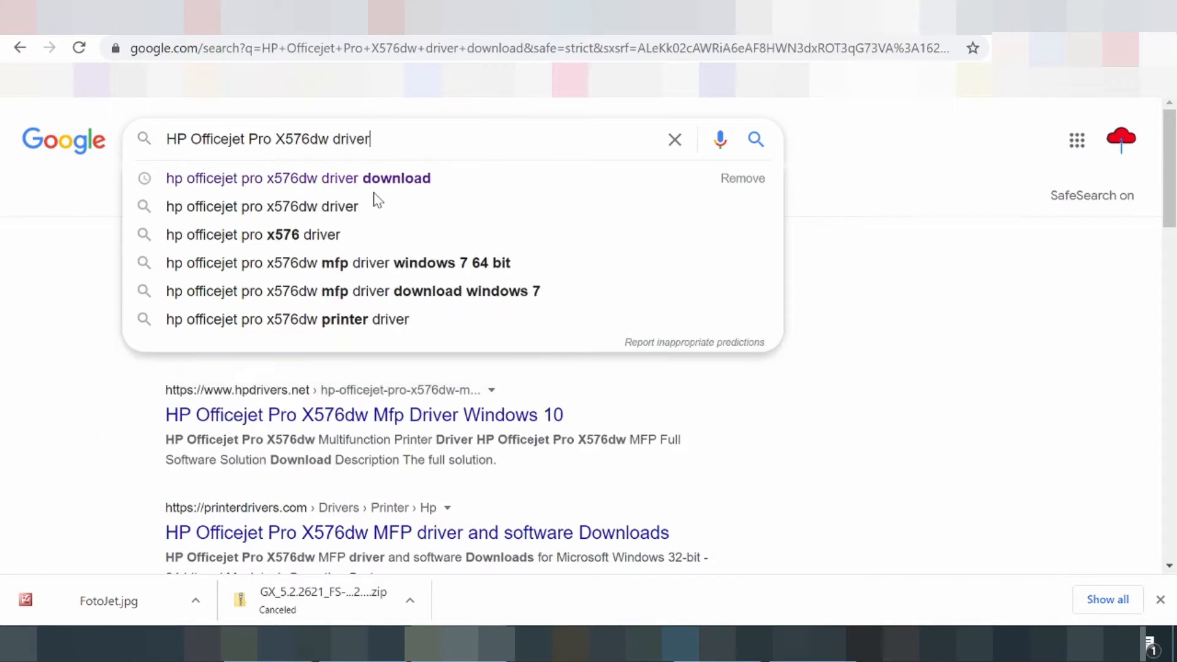
pyautogui.write('d')
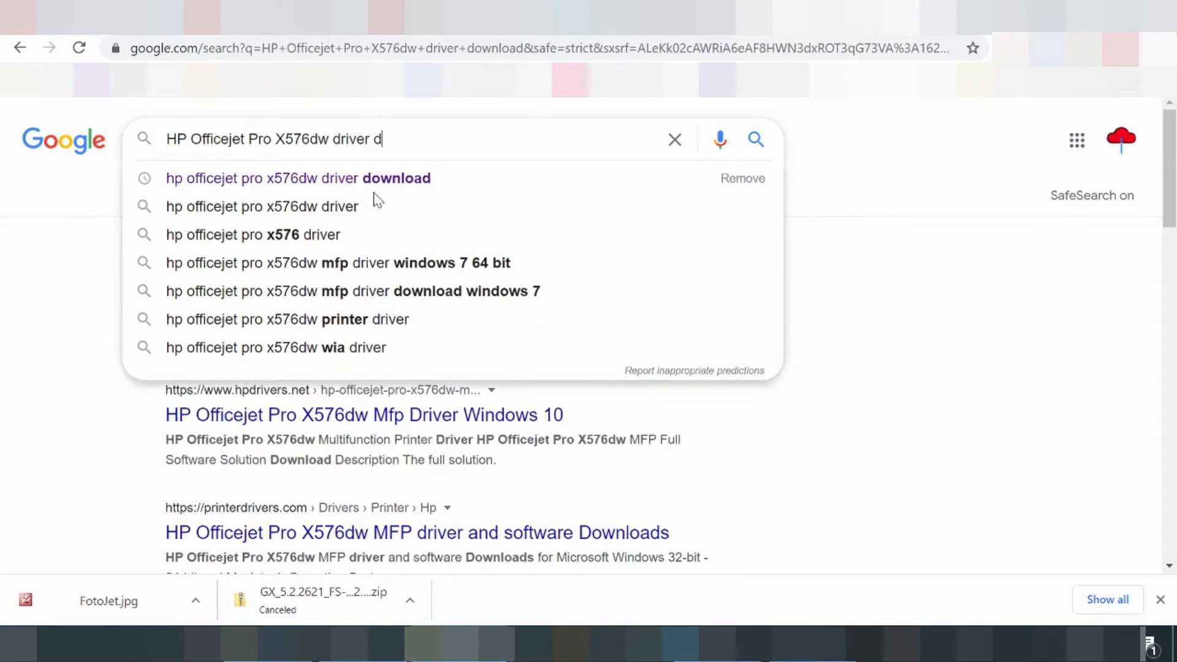
pyautogui.write('own')
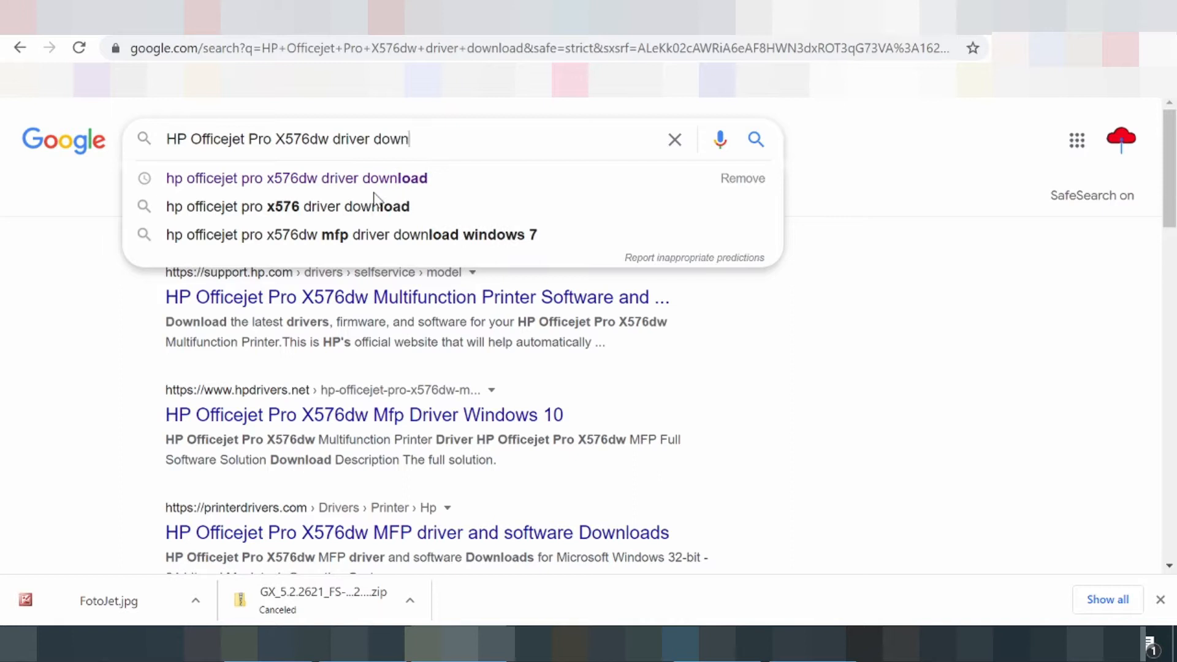
pyautogui.write('load')
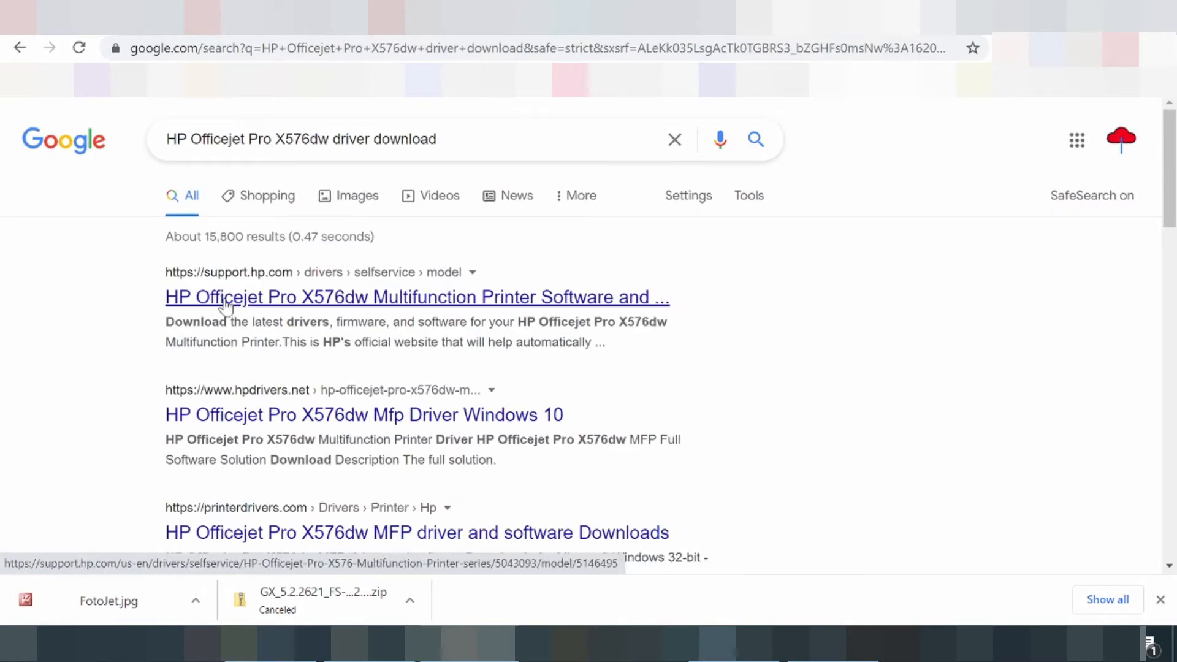
pyautogui.scroll(-3)
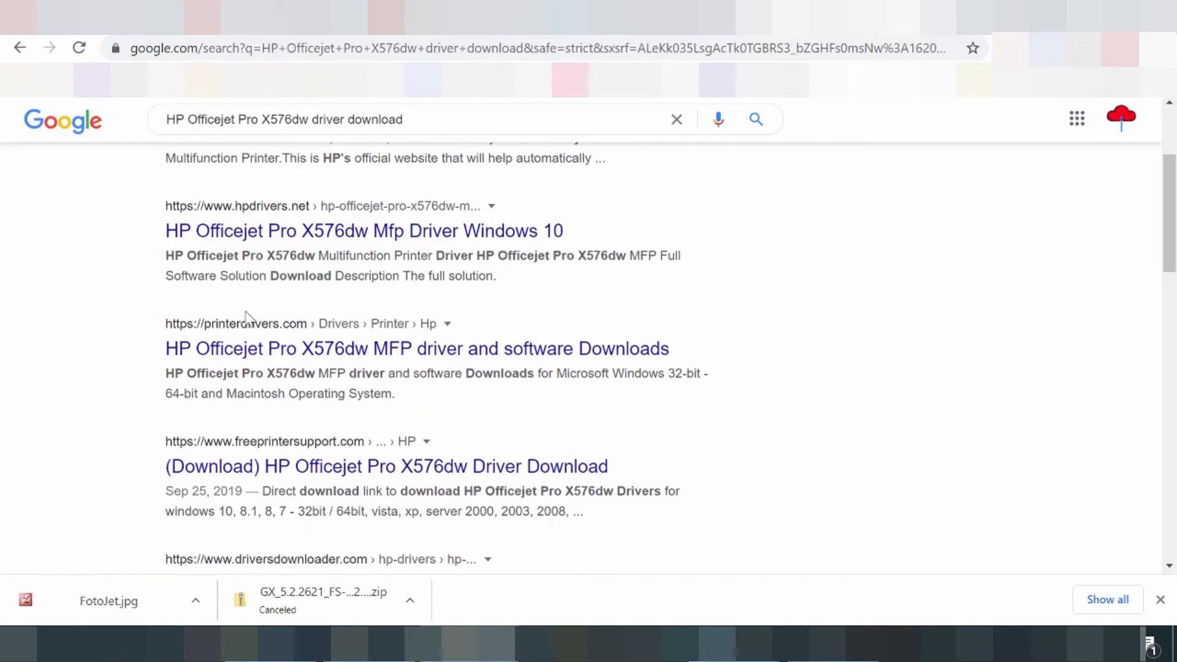
pyautogui.scroll(-3)
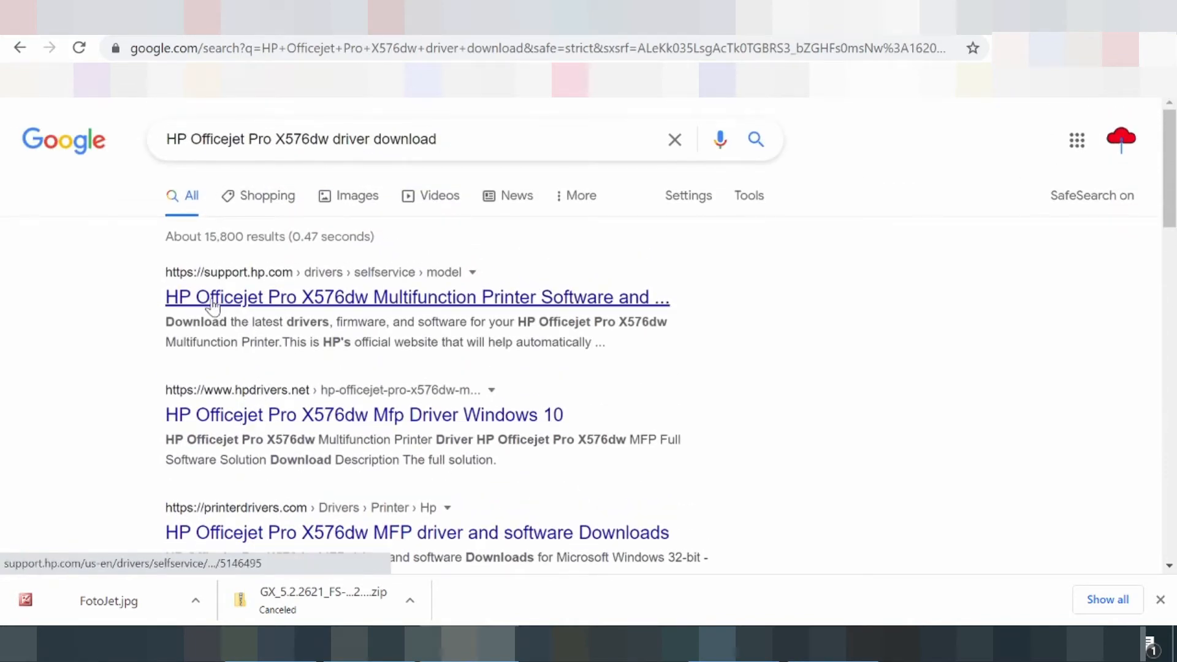
pyautogui.moveTo(278, 304)
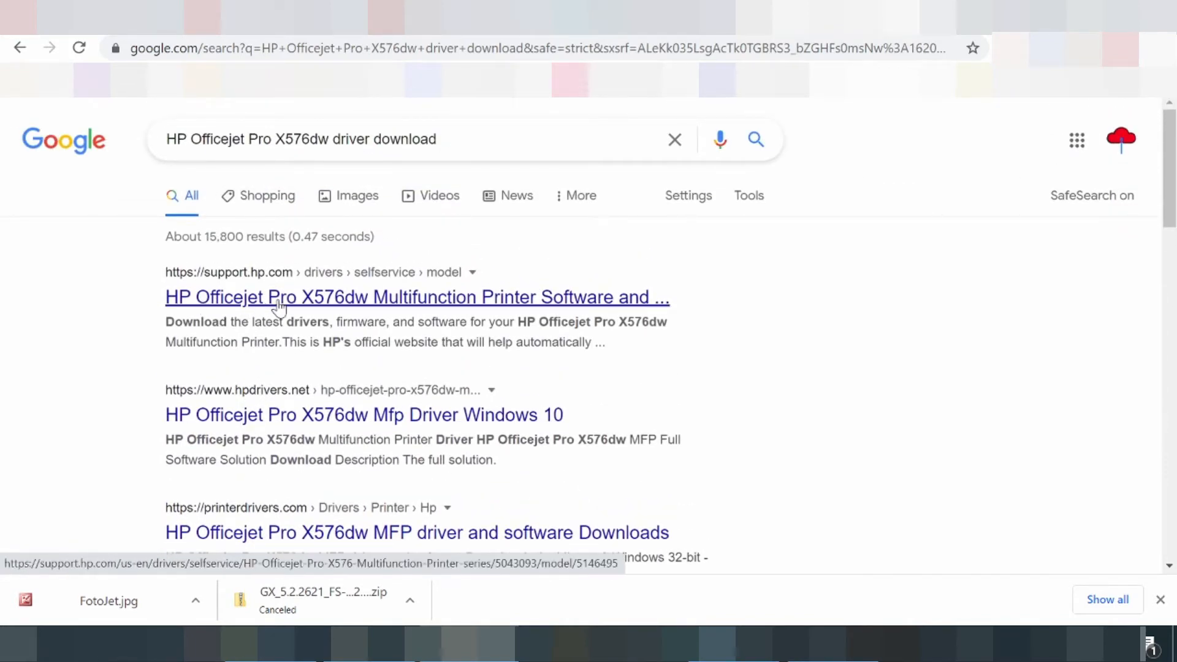
# Step: Open the support.hp.com driver page for the Officejet Pro X576dw and scroll down
pyautogui.click(417, 297)
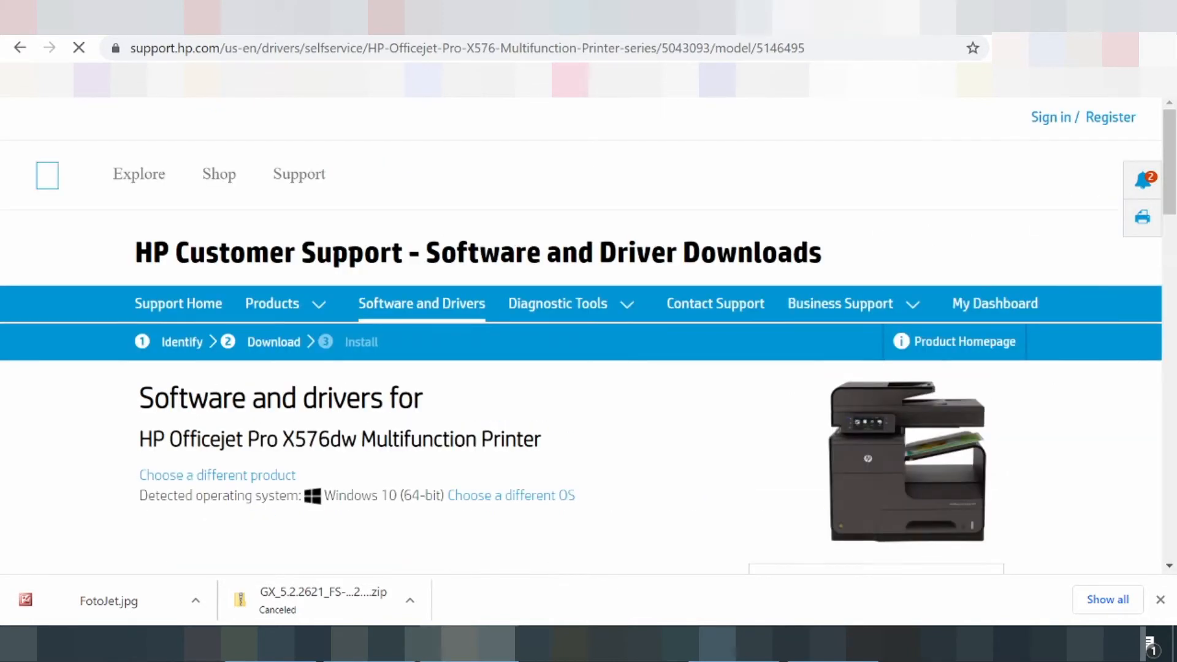
pyautogui.scroll(-3)
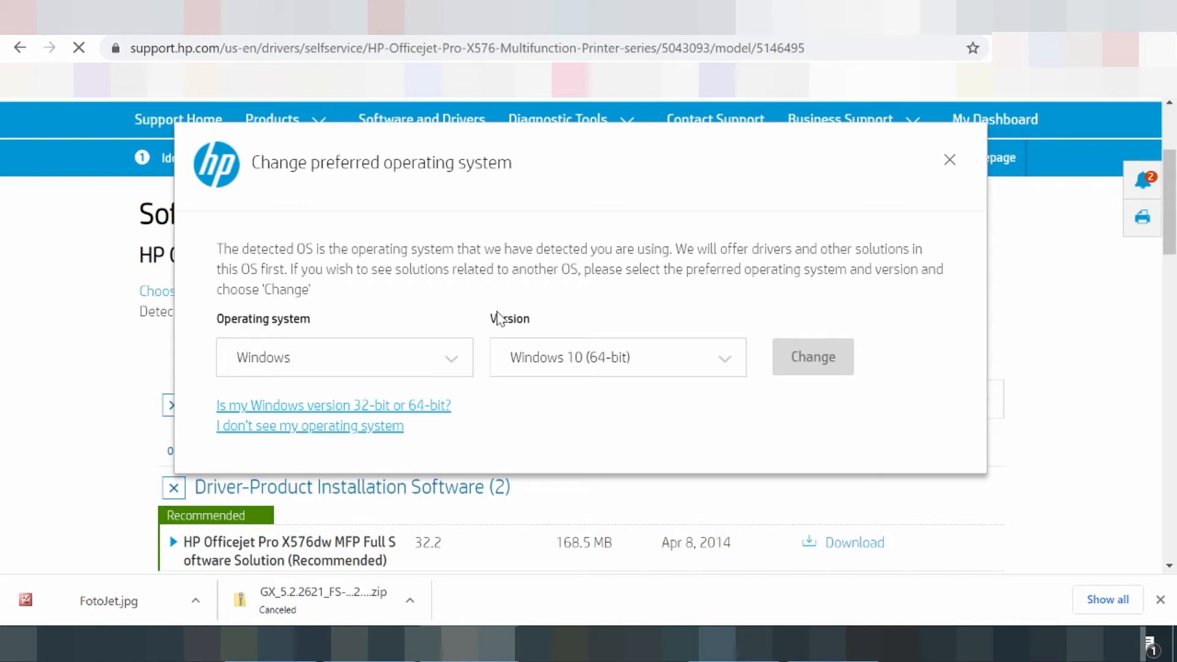
# Step: Change the preferred operating system and version to Linux
pyautogui.click(344, 358)
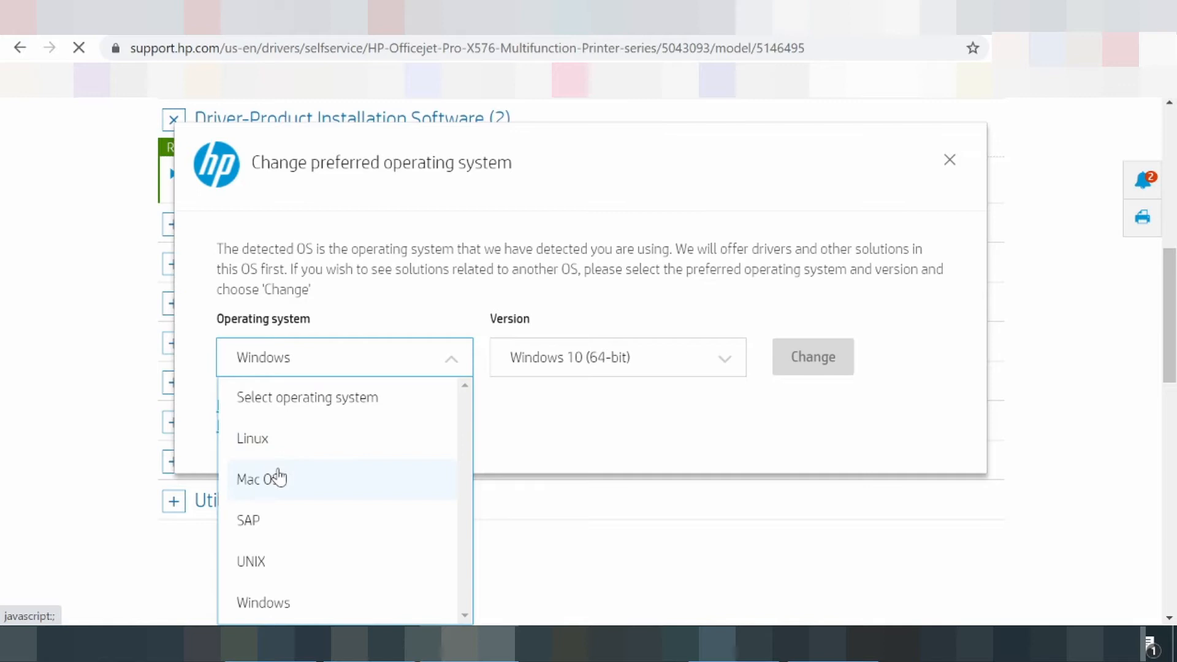
pyautogui.click(252, 438)
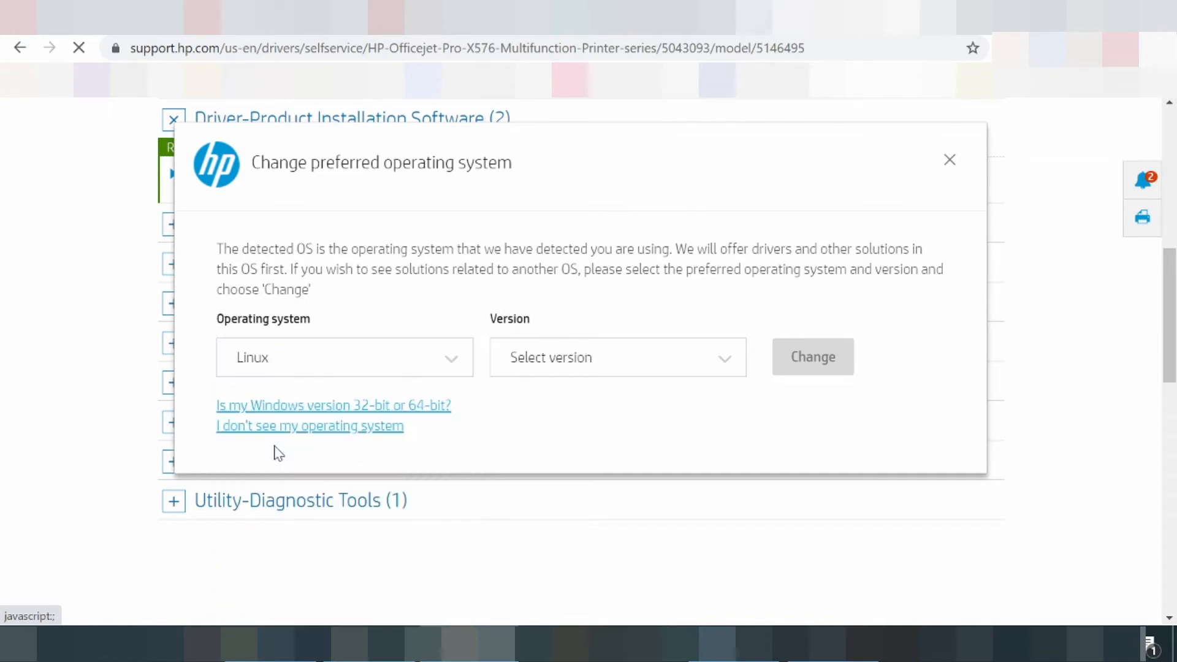
pyautogui.click(615, 357)
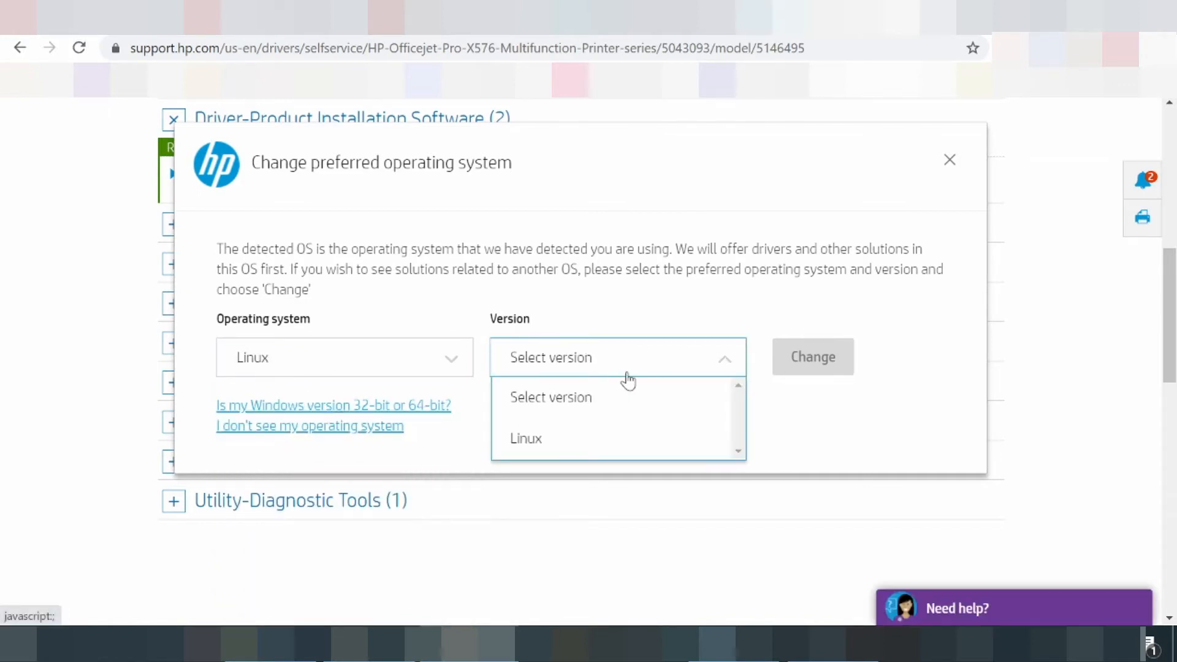
pyautogui.click(525, 438)
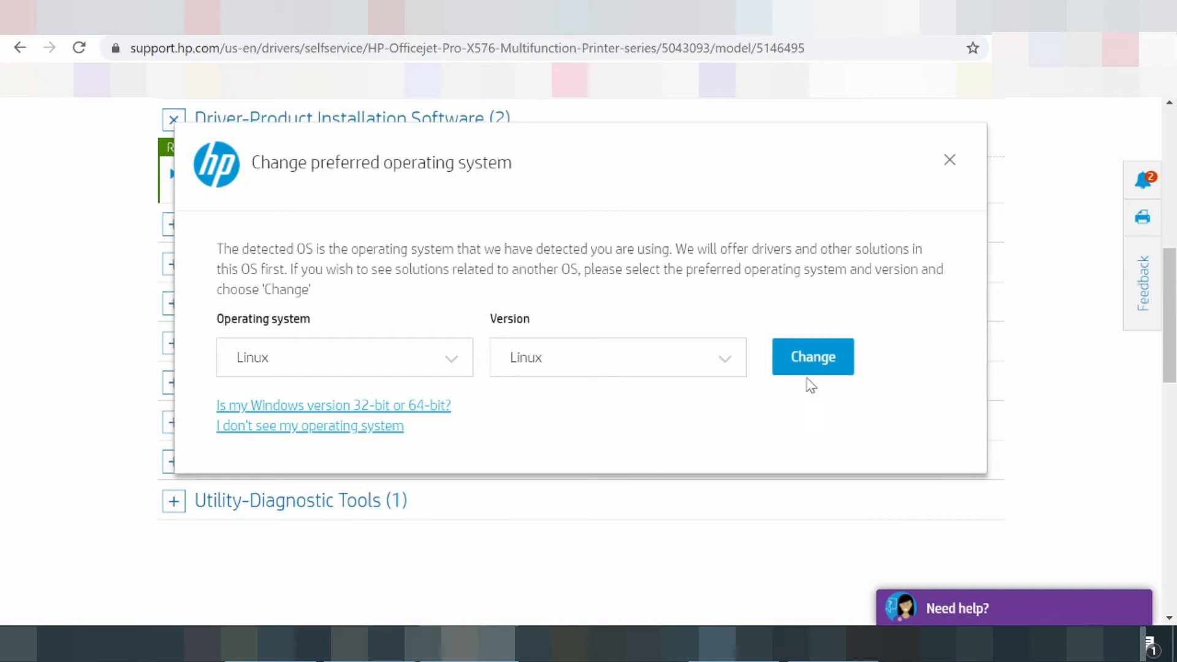
pyautogui.click(812, 357)
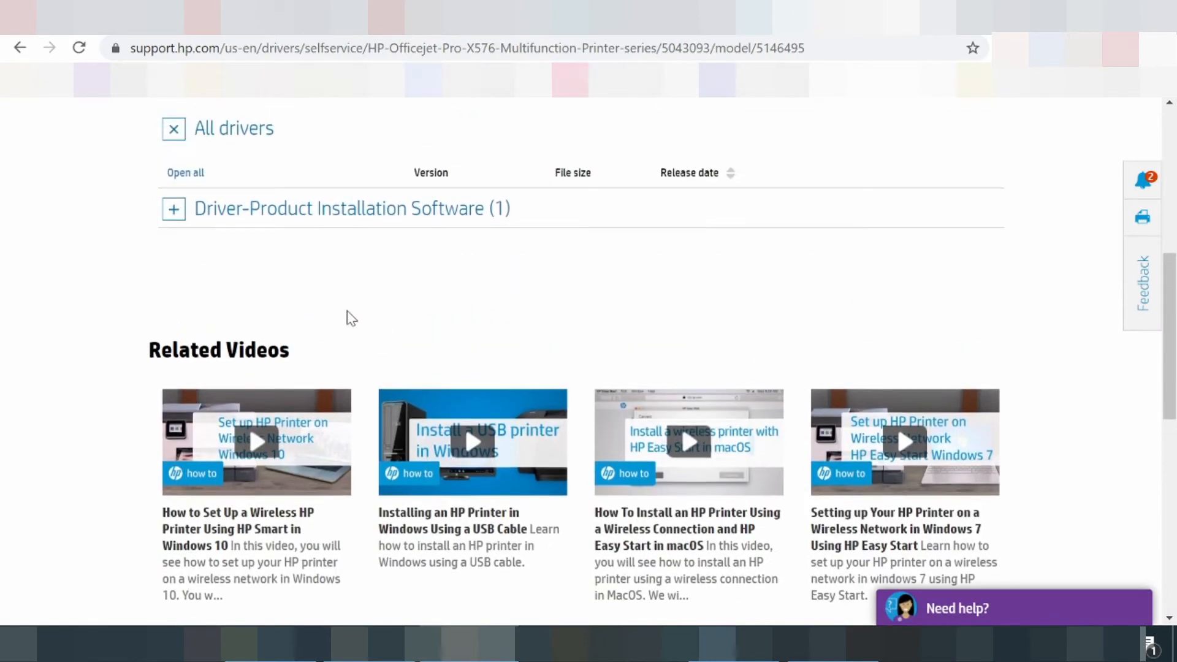
# Step: Expand Driver-Product Installation Software, then reopen the operating system choice
pyautogui.click(173, 209)
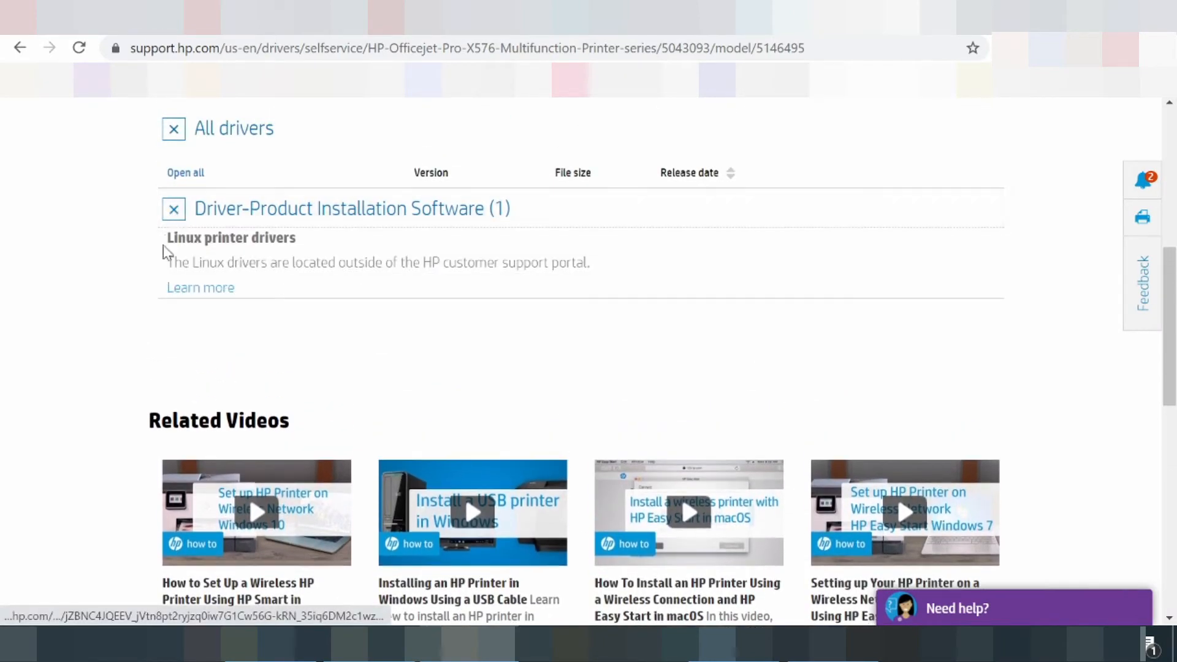
pyautogui.scroll(3)
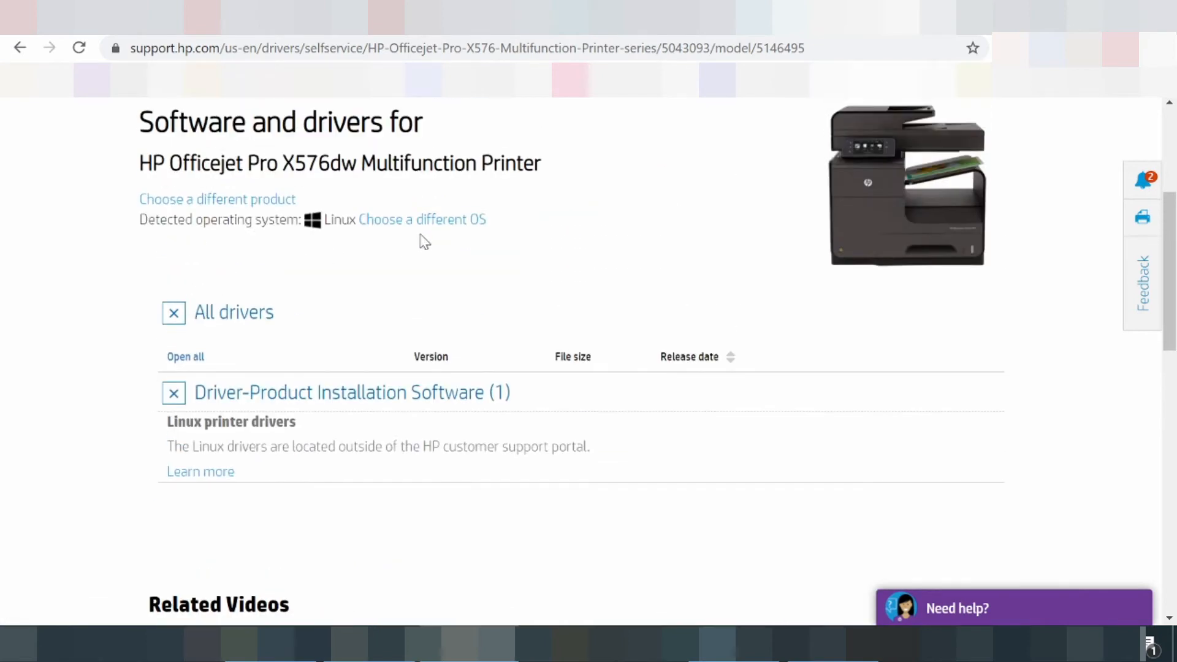
pyautogui.click(422, 219)
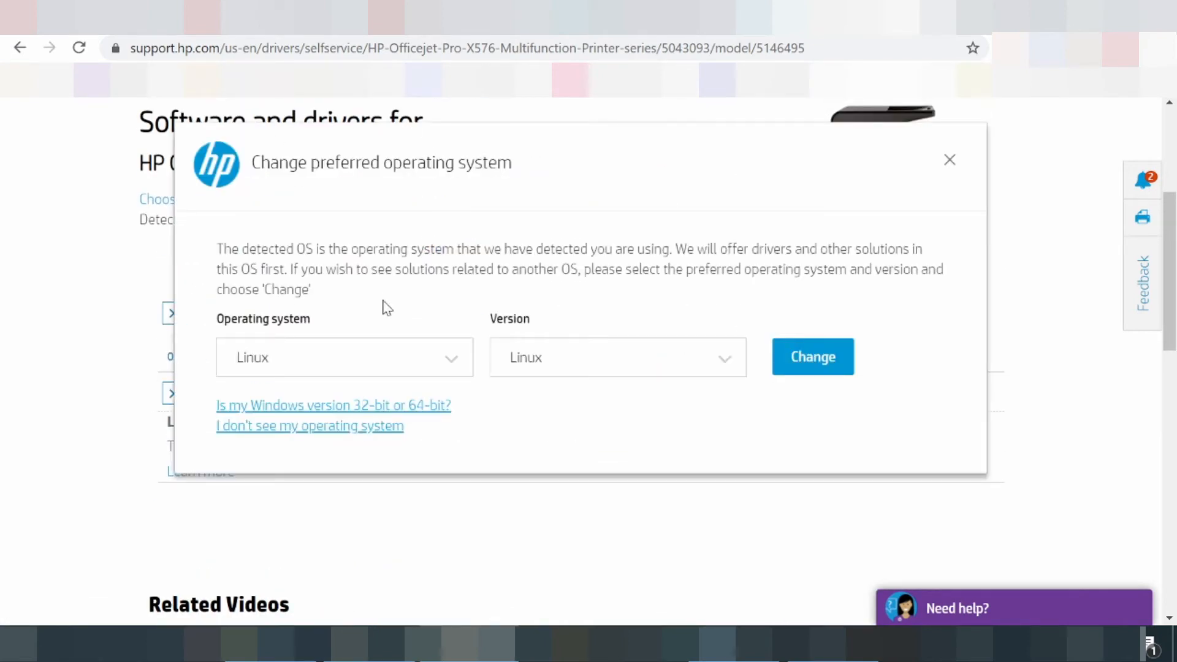
# Step: Change the operating system to Windows 10 (64-bit) and scroll the driver list
pyautogui.click(343, 357)
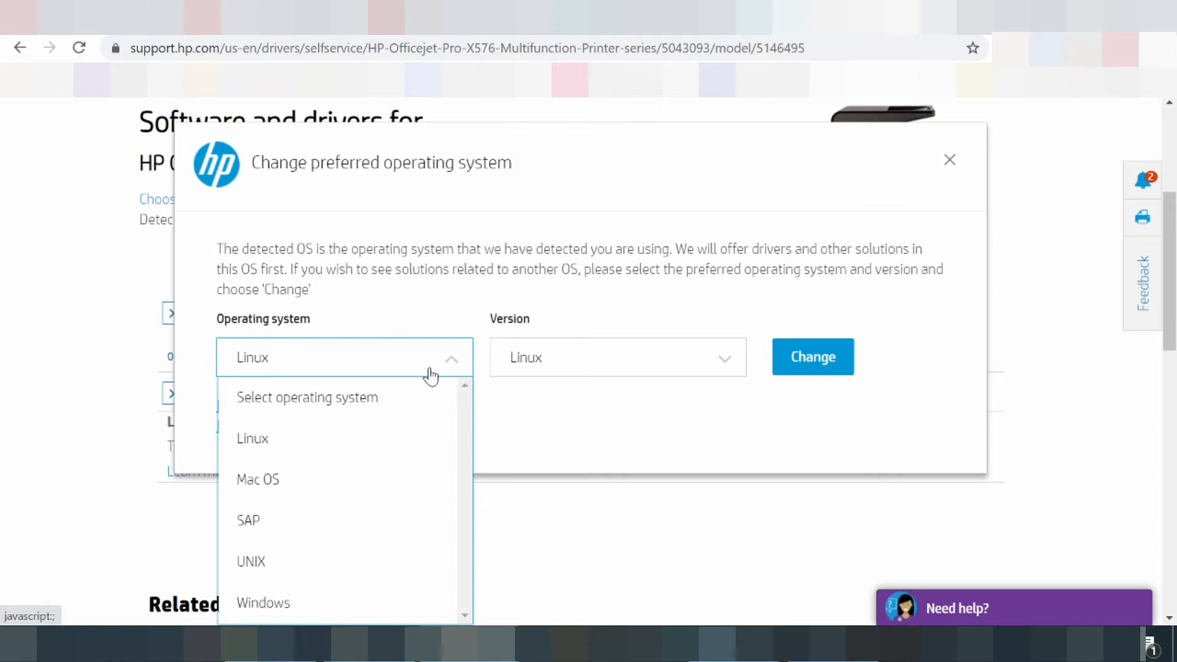
pyautogui.moveTo(275, 562)
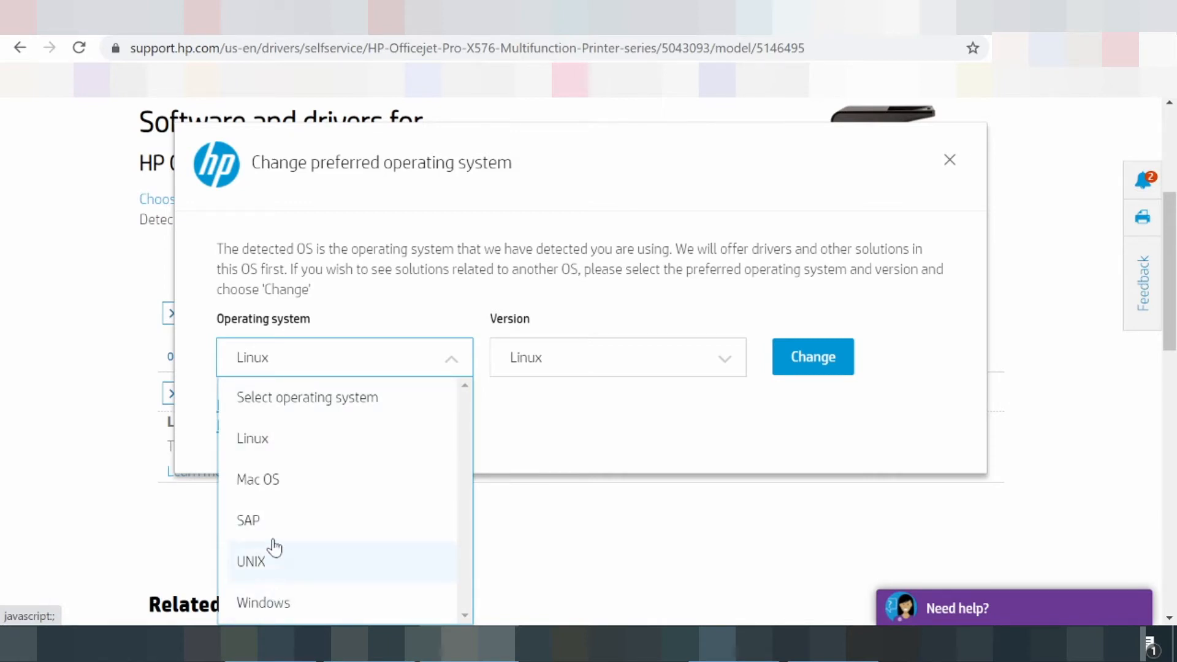
pyautogui.moveTo(274, 438)
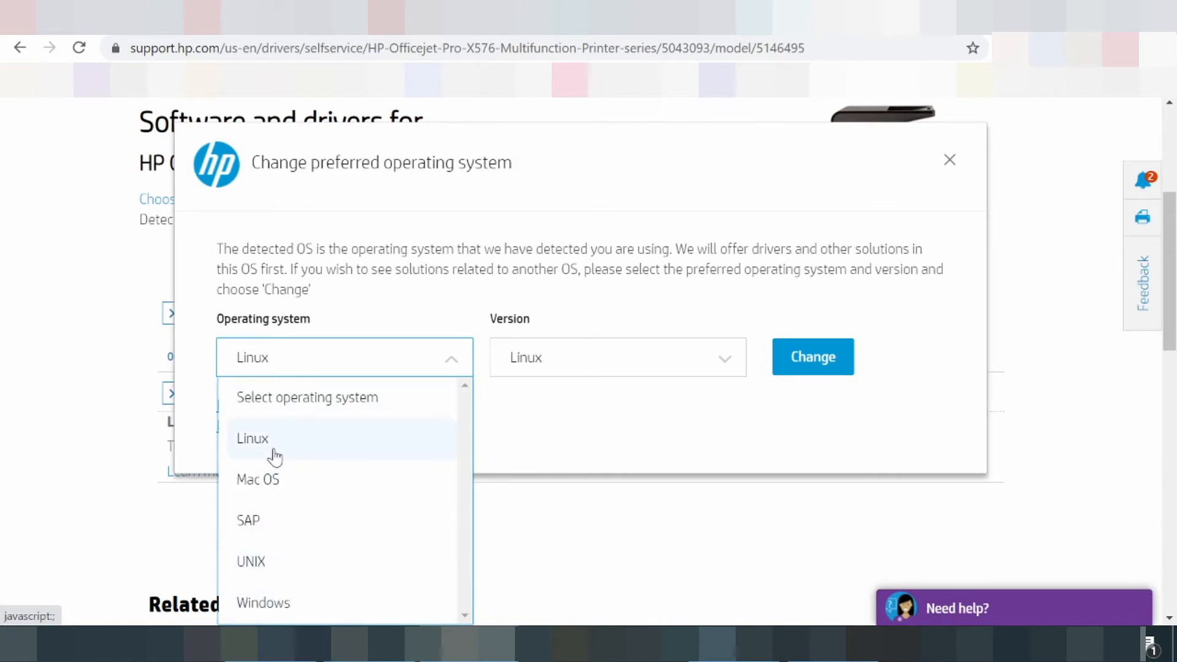
pyautogui.moveTo(270, 578)
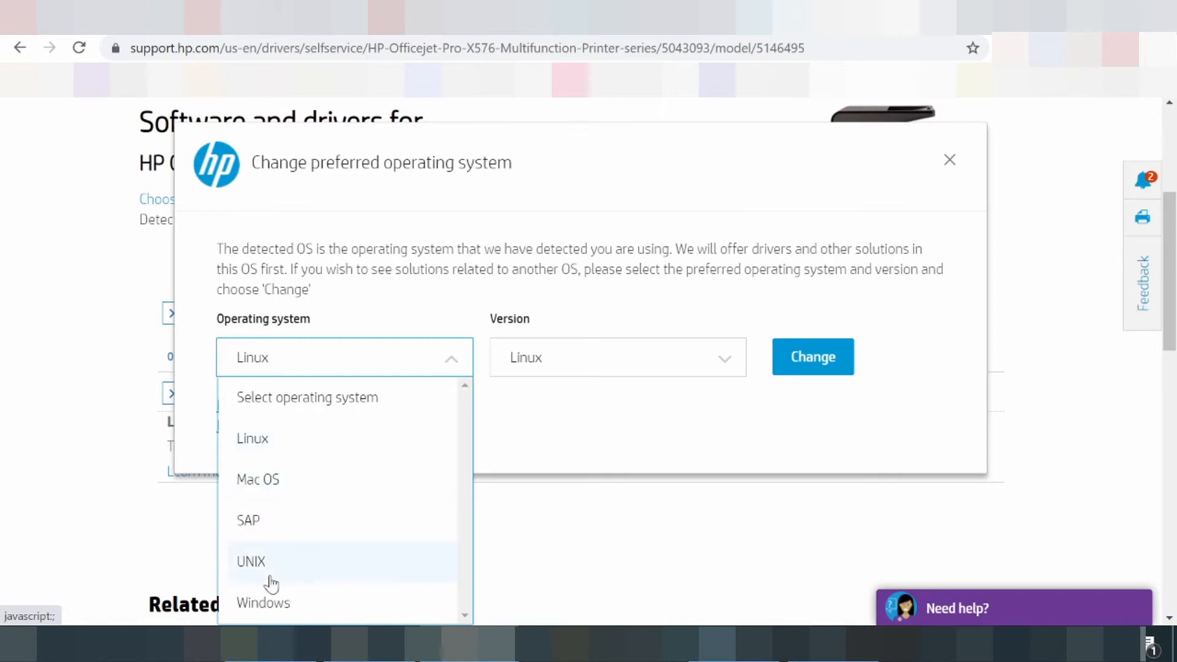
pyautogui.click(263, 602)
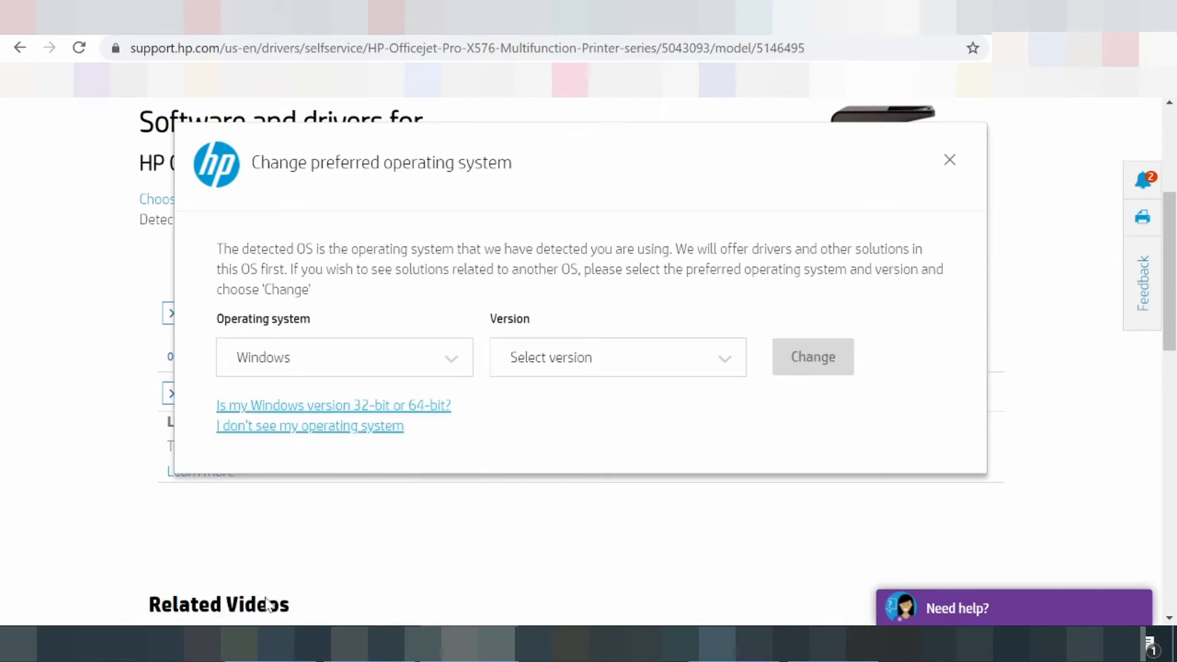
pyautogui.click(615, 358)
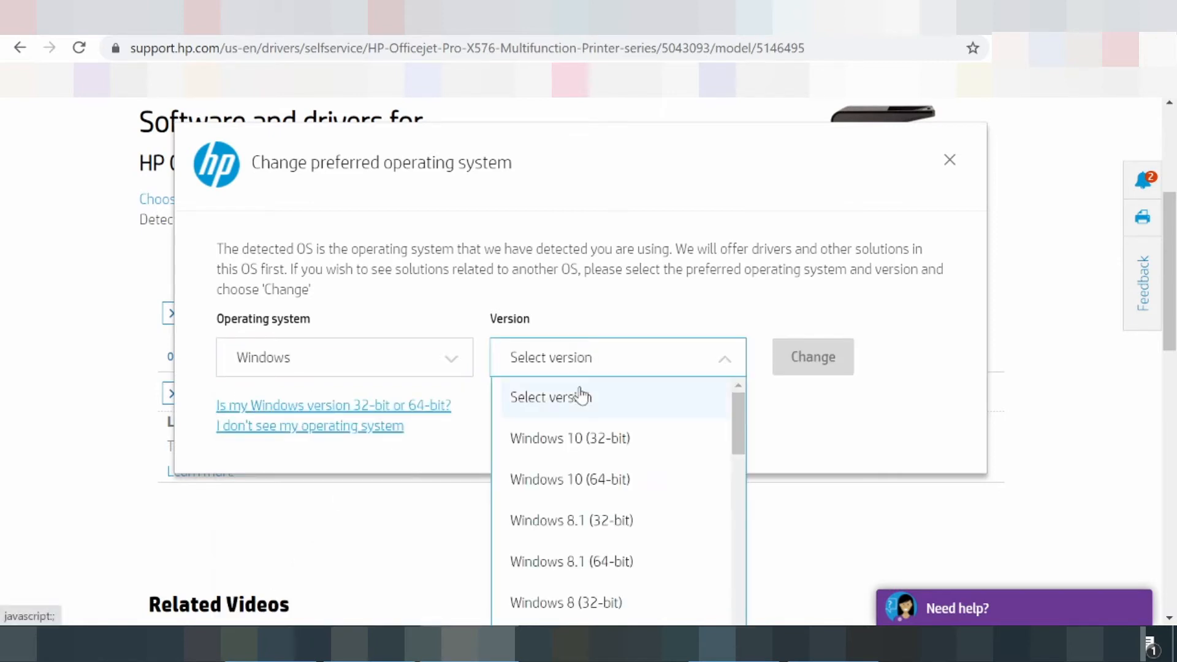
pyautogui.click(569, 479)
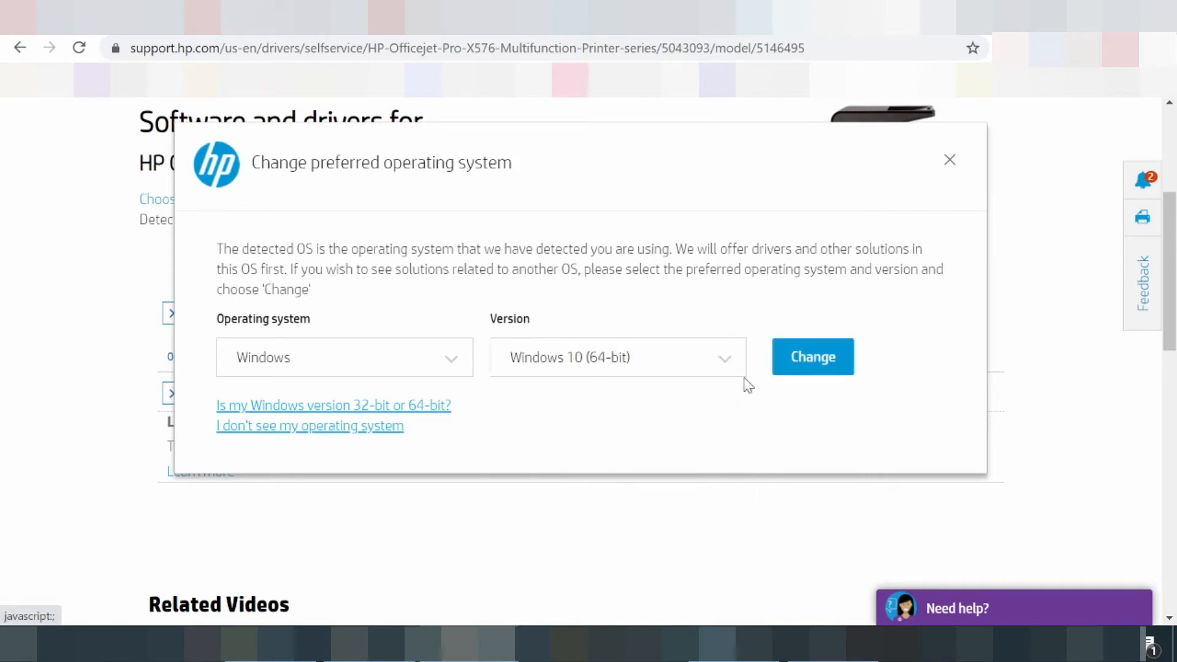
pyautogui.click(949, 160)
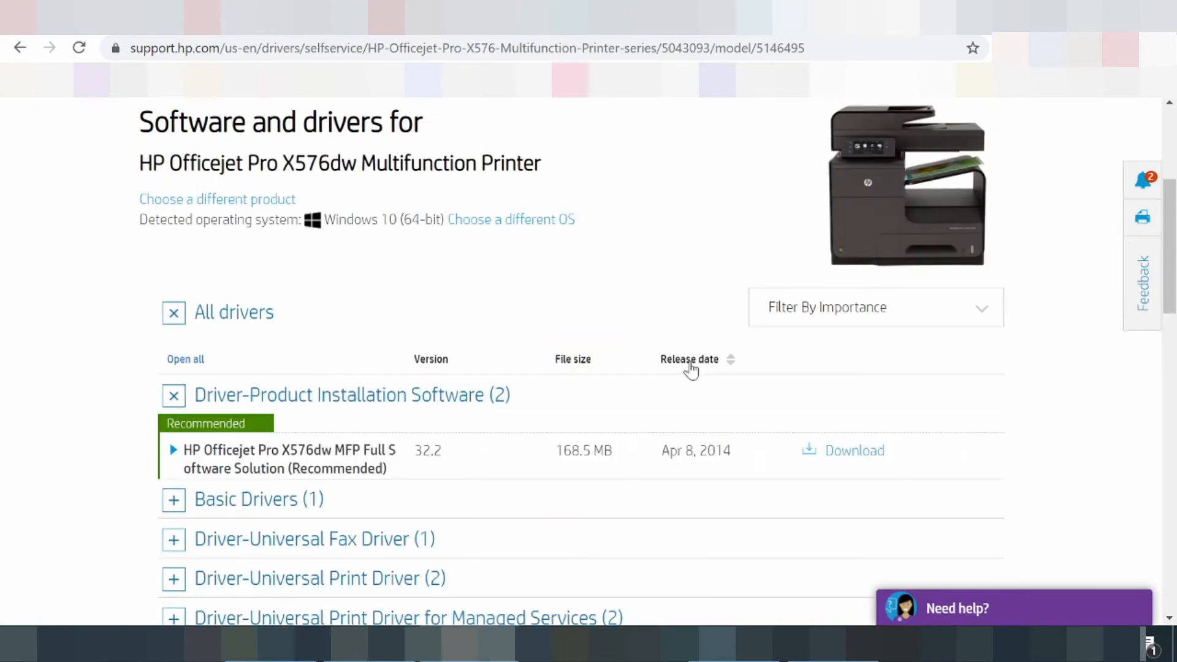
pyautogui.scroll(-3)
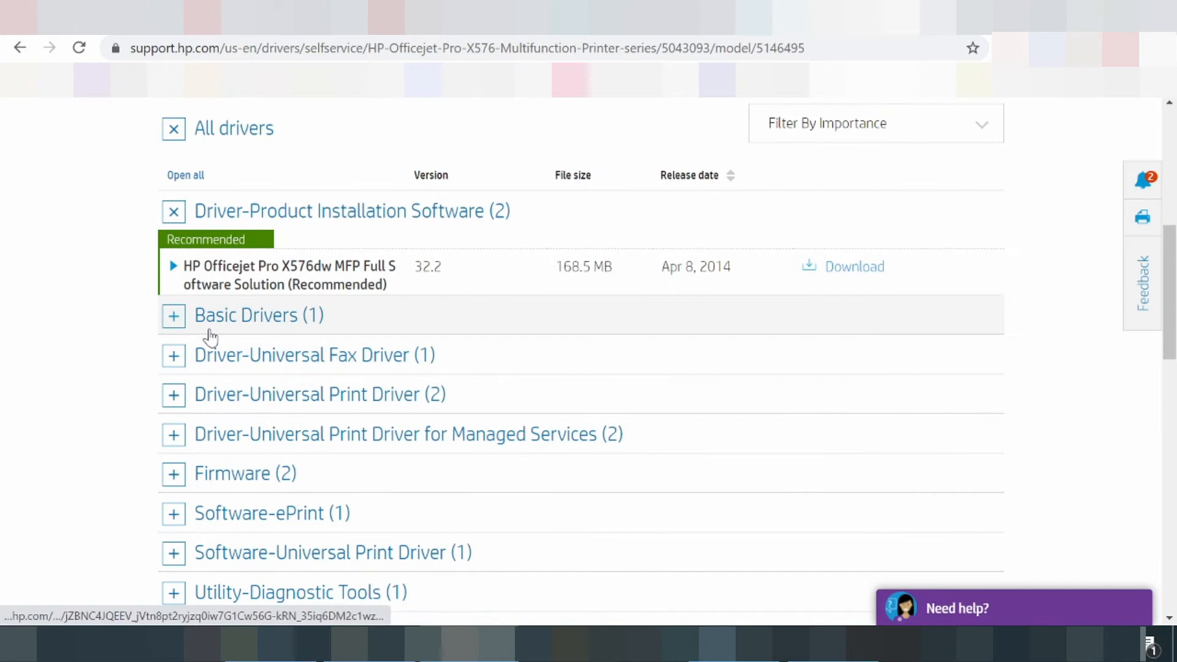